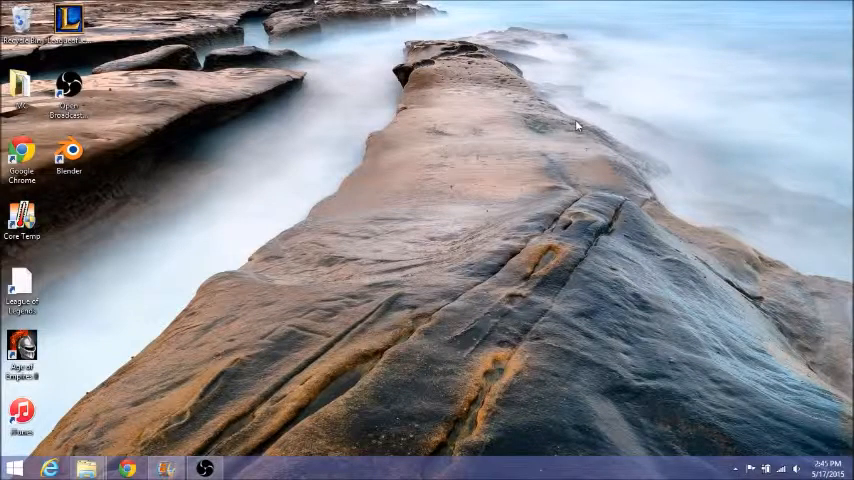
mouse_move(164, 363)
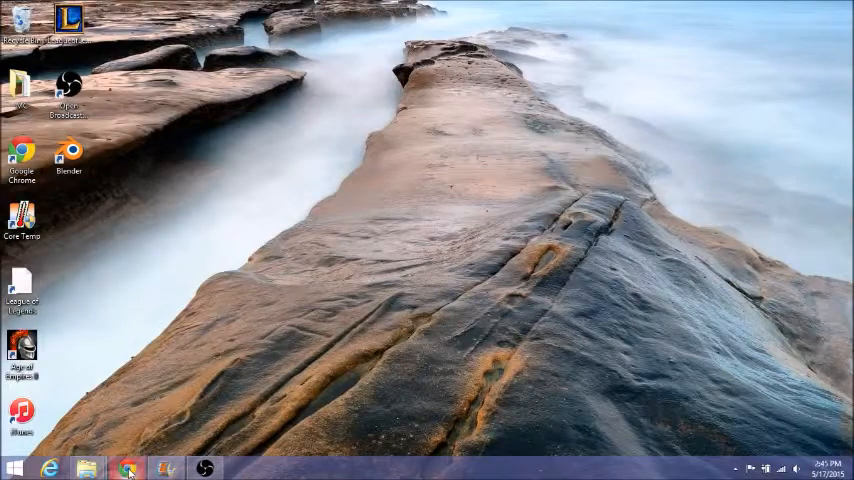
- Launch Chrome and search Google for 'unetbootin'
left_click(126, 465)
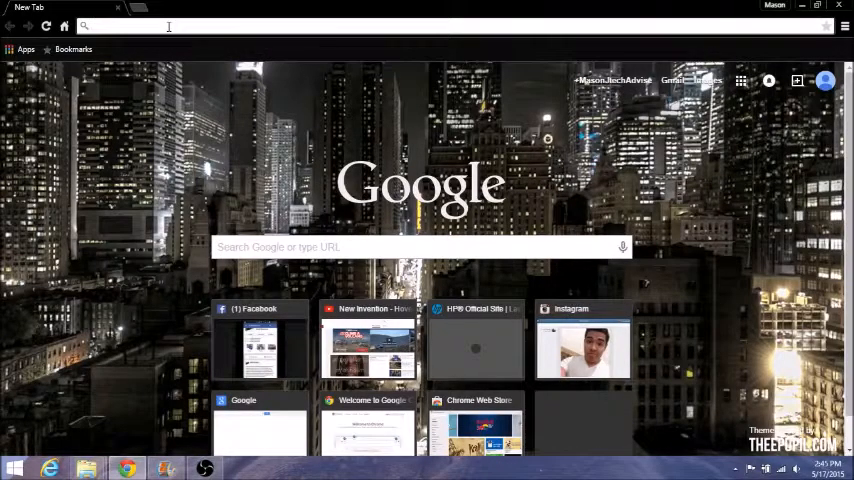
type("unetbootin")
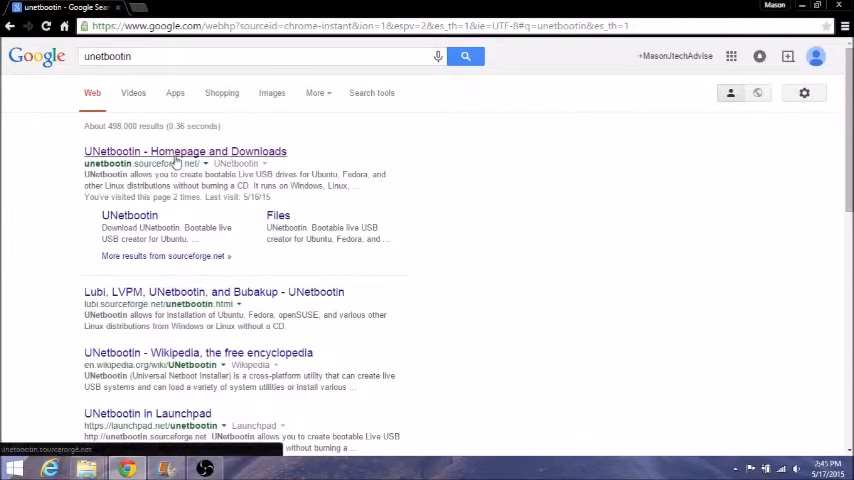
- Download UNetbootin for Windows from its homepage, then right-click USB DEVICE (F:) in This PC
left_click(184, 151)
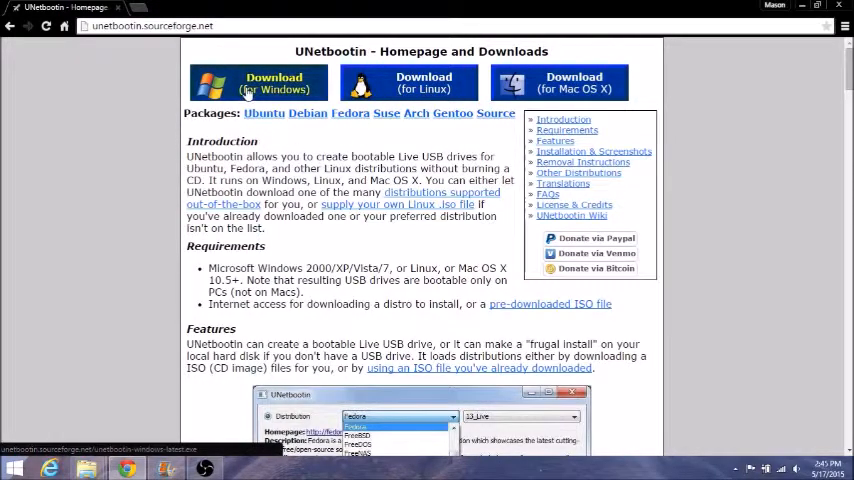
left_click(272, 82)
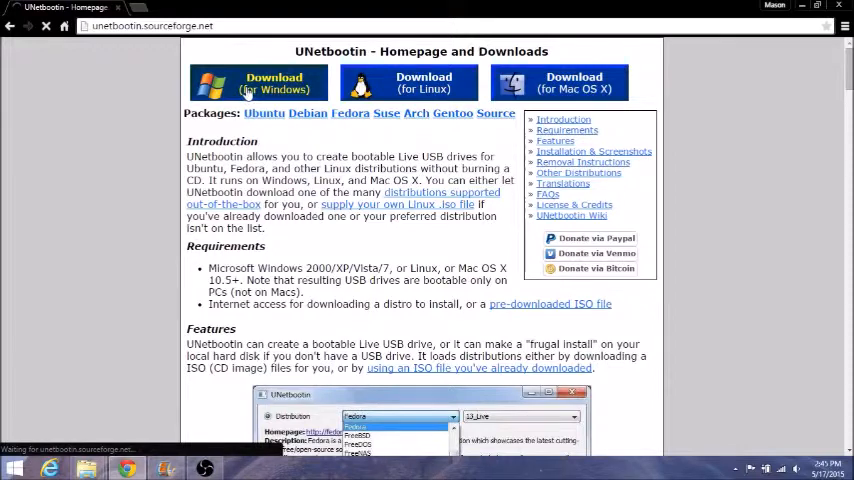
left_click(268, 81)
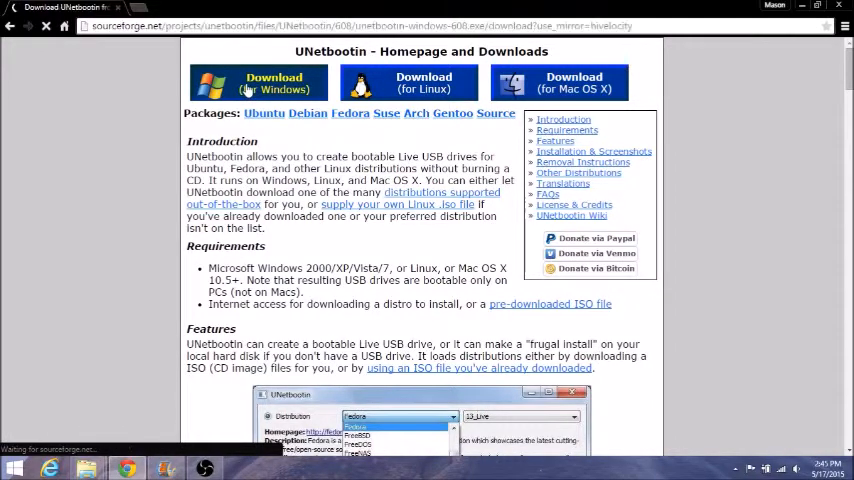
left_click(267, 80)
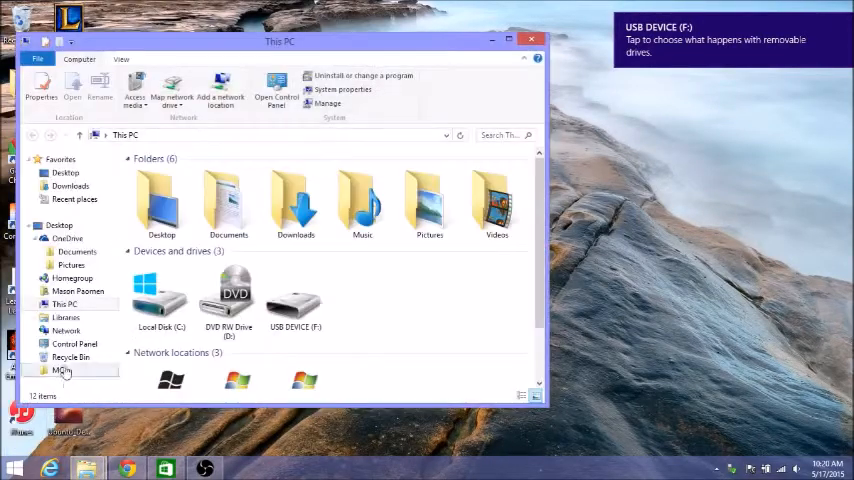
left_click(294, 293)
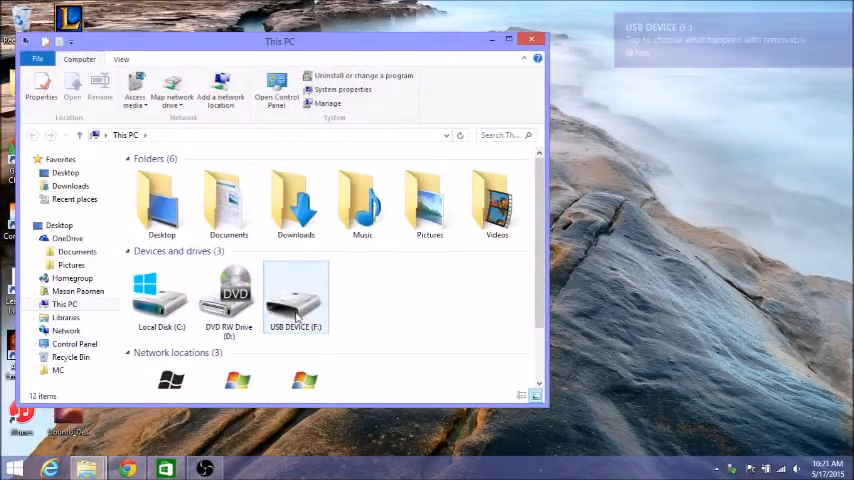
right_click(295, 295)
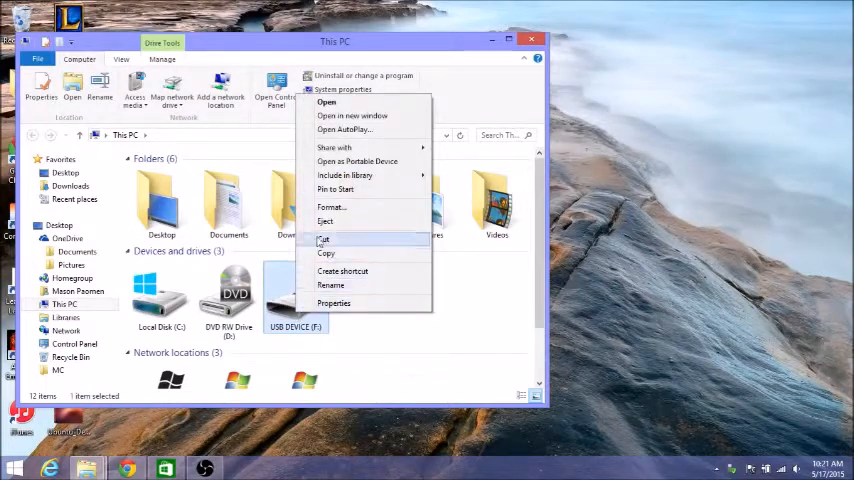
- Format drive F: with volume label 'Lubuntu', confirm completion, and close the Format window
left_click(331, 207)
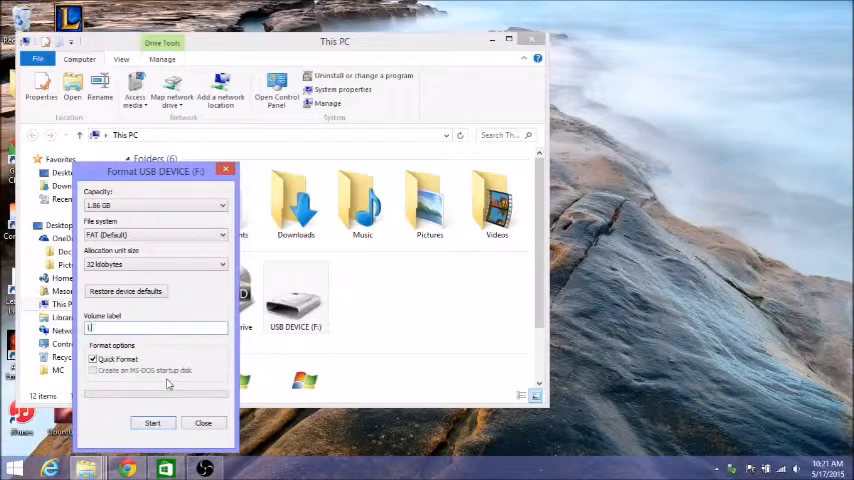
type("Lubuntu")
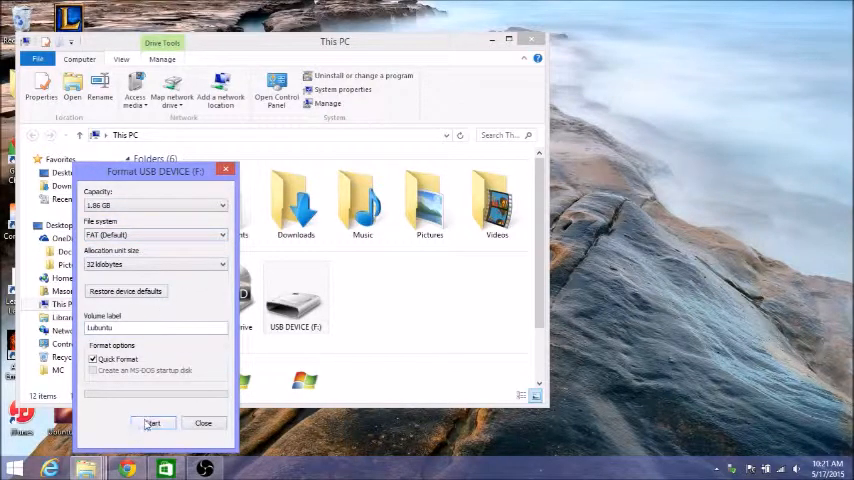
left_click(153, 422)
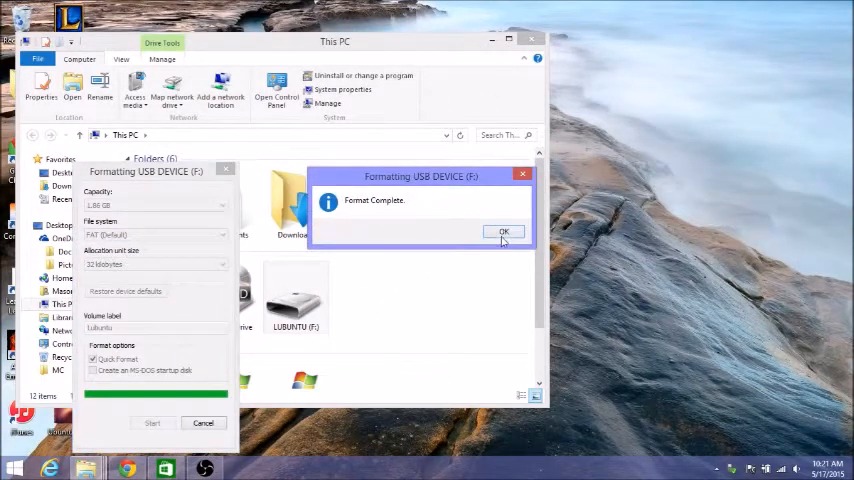
left_click(503, 231)
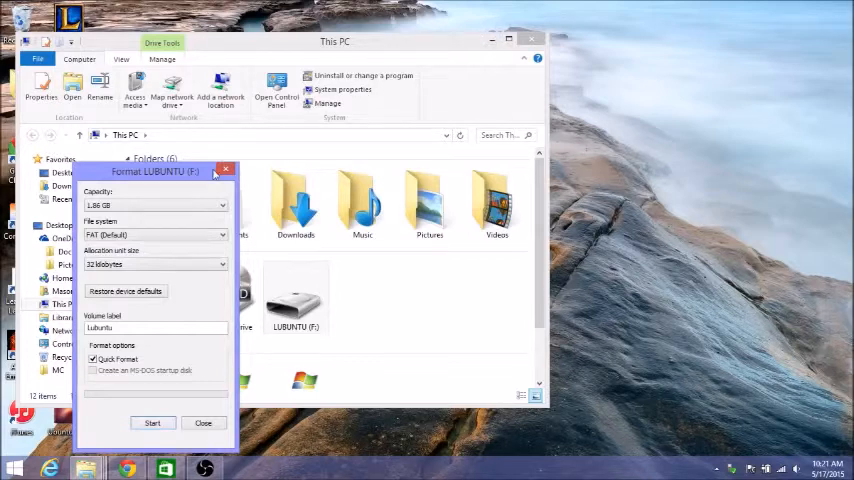
mouse_move(225, 171)
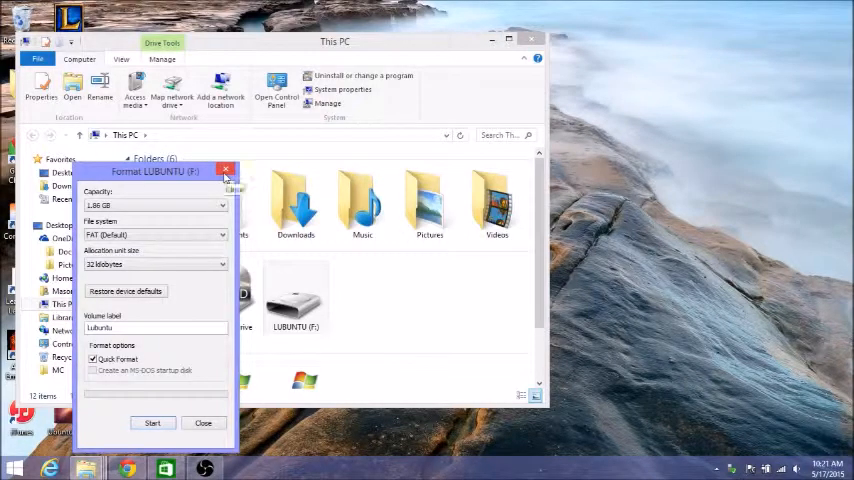
left_click(225, 170)
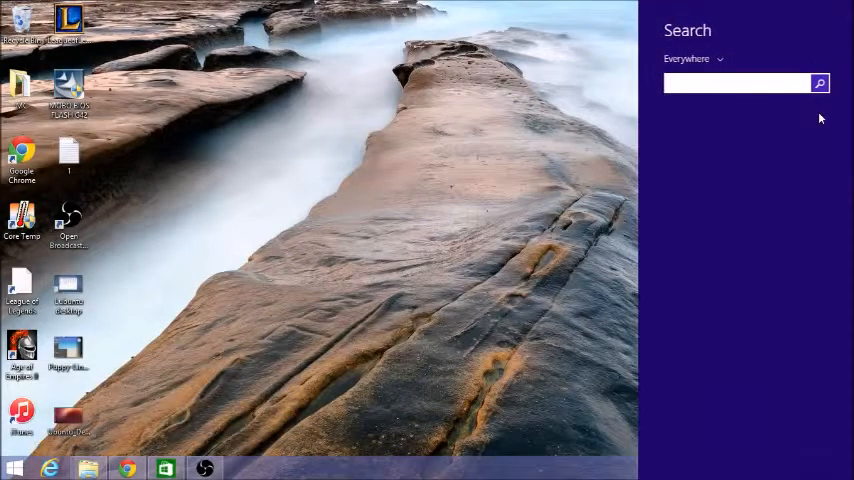
- Search the computer for 'une' to find UNetbootin
type("une")
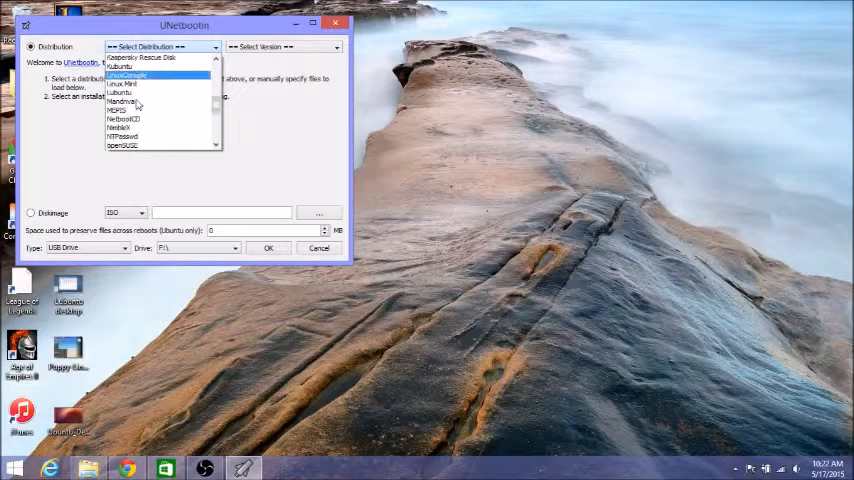
- Choose Lubuntu 14.04_Live for USB Drive F:\ and start writing it with OK
scroll("down", 3)
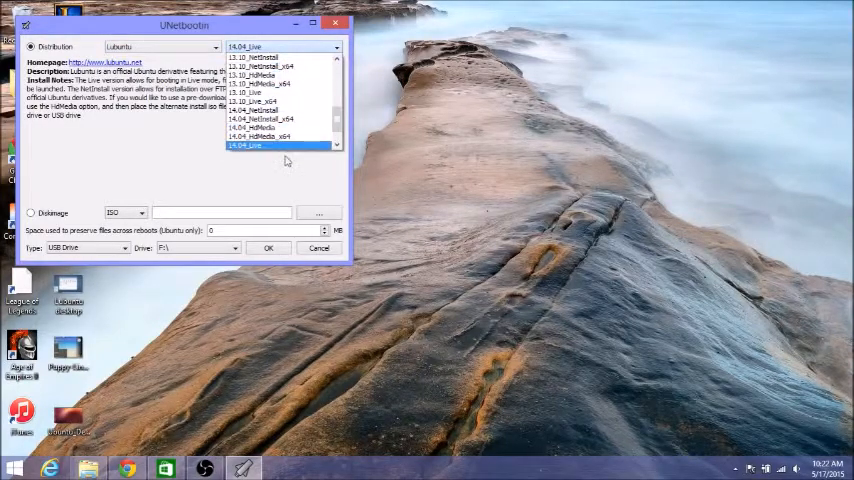
left_click(260, 145)
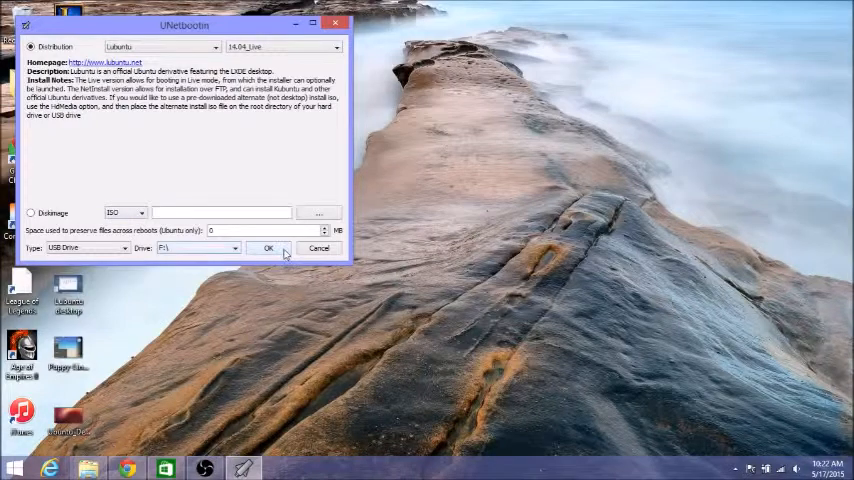
left_click(268, 248)
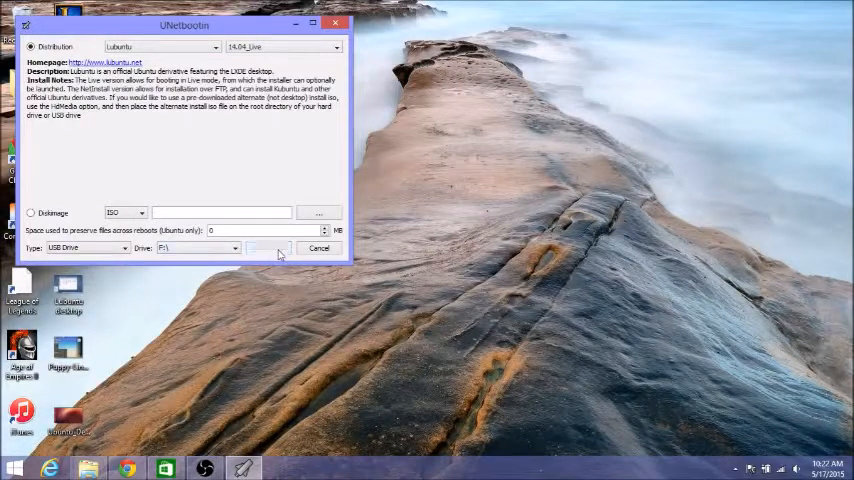
left_click(267, 248)
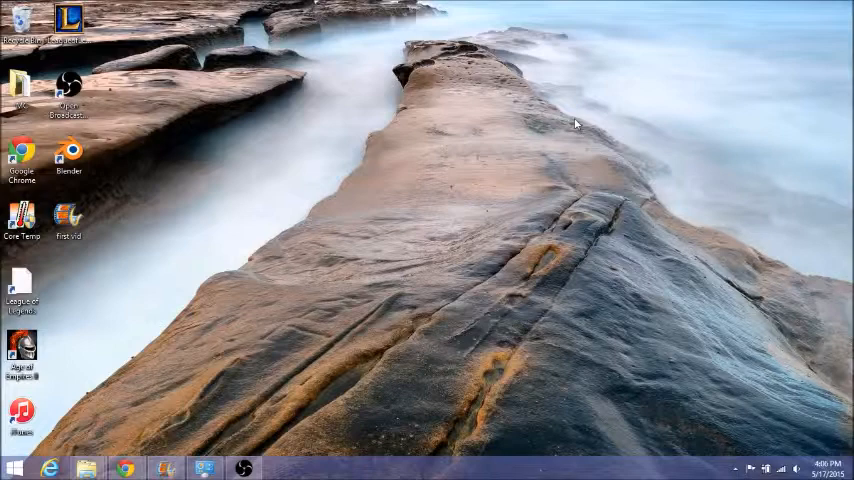
mouse_move(563, 131)
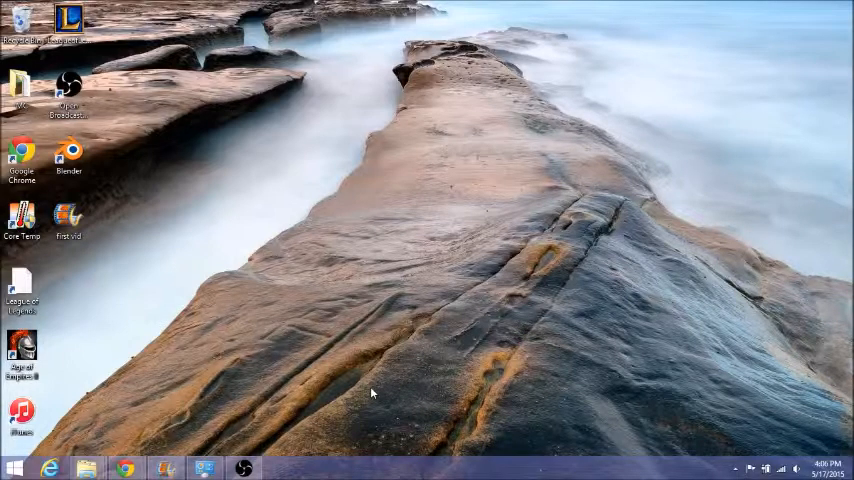
mouse_move(344, 437)
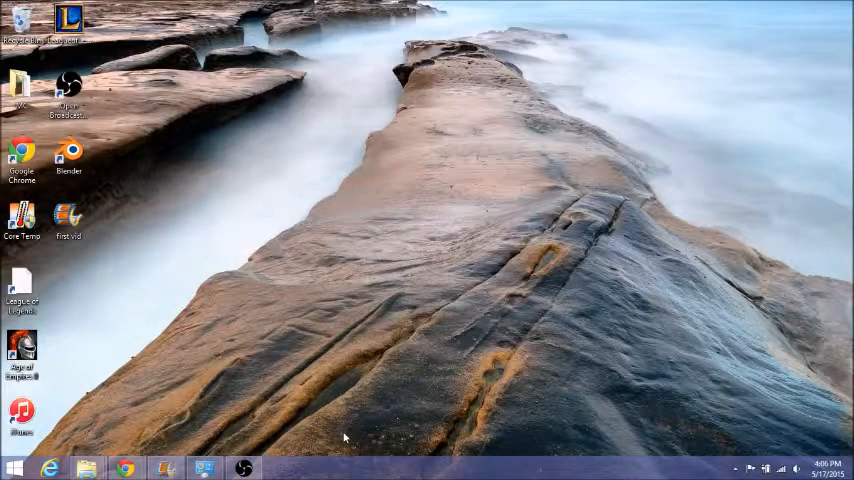